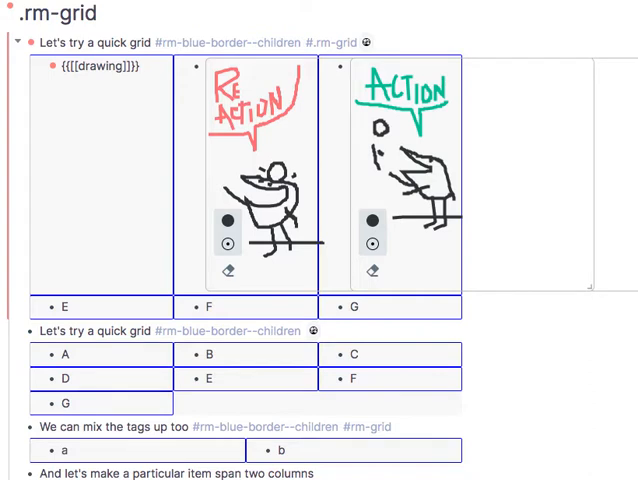
# Step: Deselect the first grid cell so its drawing markup renders as the 'Hi Conor' bird canvas
pyautogui.click(140, 66)
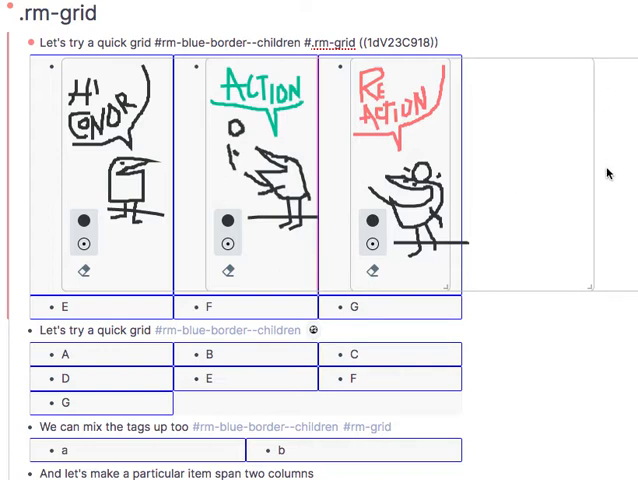
pyautogui.moveTo(532, 265)
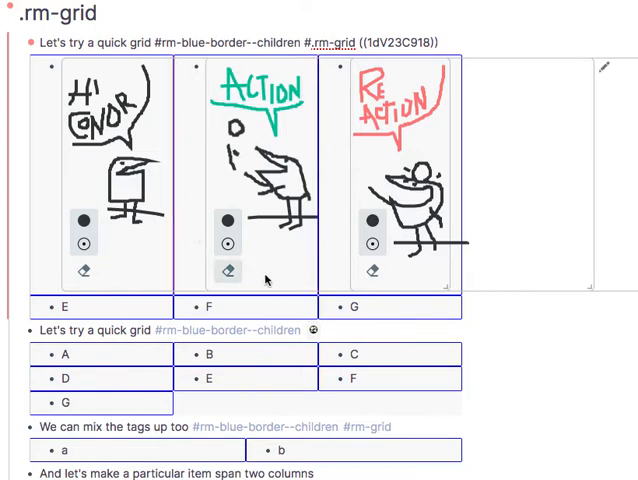
pyautogui.moveTo(295, 70)
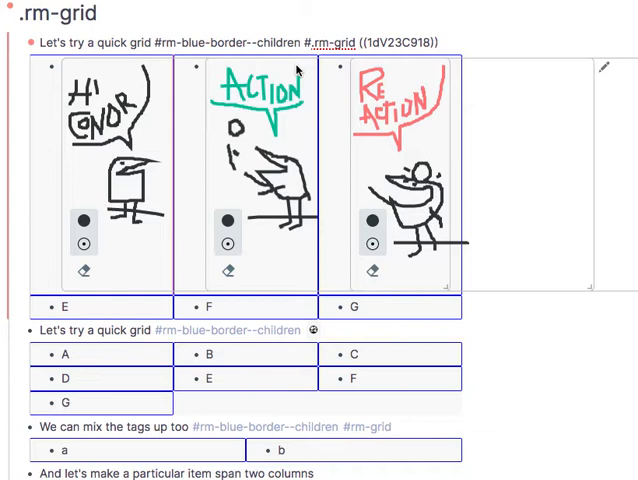
pyautogui.moveTo(228, 127)
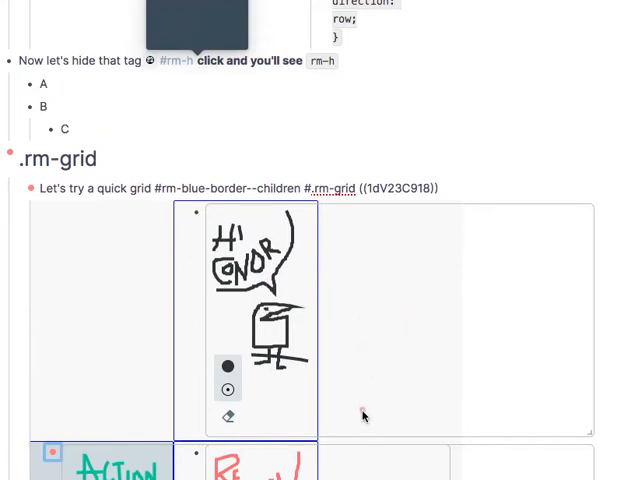
# Step: Place the ACTION drawing before HI CONOR so the row reads Action, Hi Conor, Reaction
pyautogui.scroll(-3)
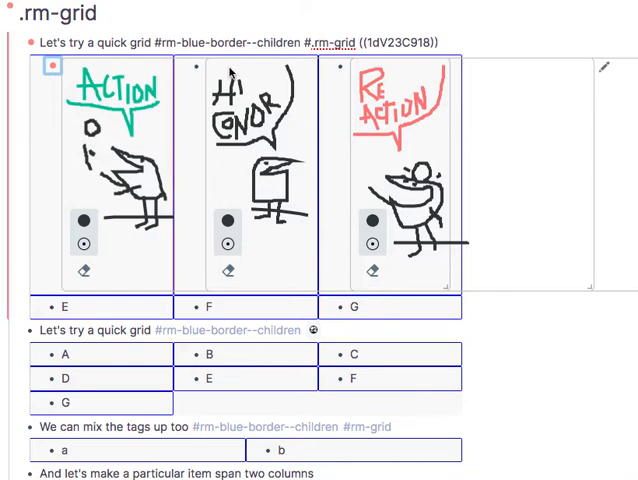
pyautogui.scroll(-3)
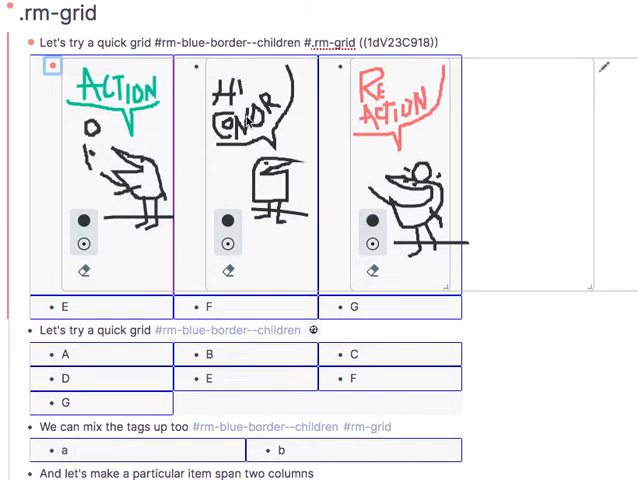
pyautogui.moveTo(360, 197)
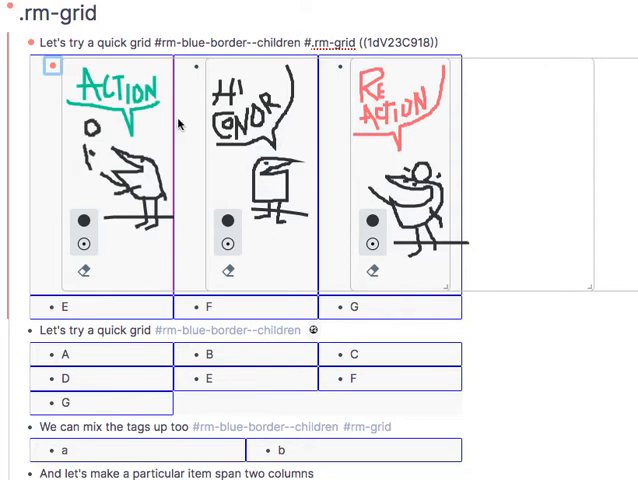
pyautogui.moveTo(112, 300)
pyautogui.write('/')
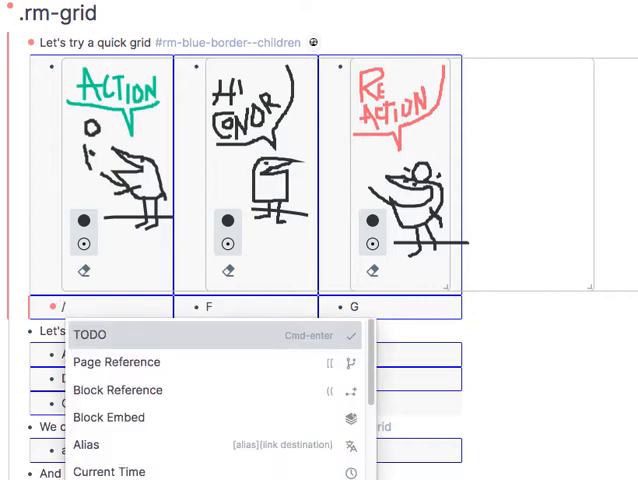
# Step: Replace the E cell's text with the /file Upload File command to bring up the file chooser
pyautogui.write('fil')
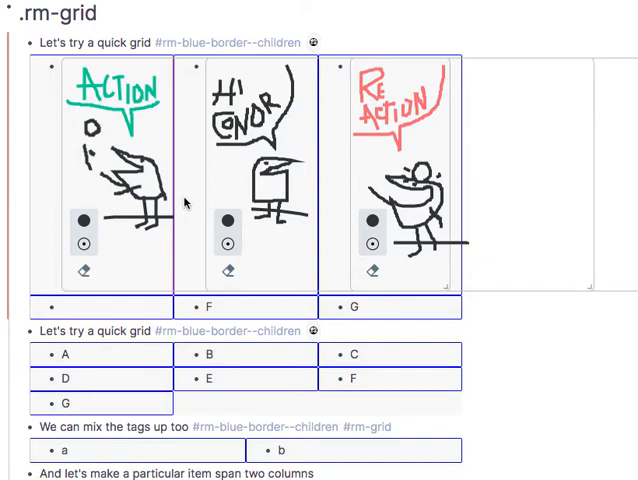
pyautogui.scroll(-3)
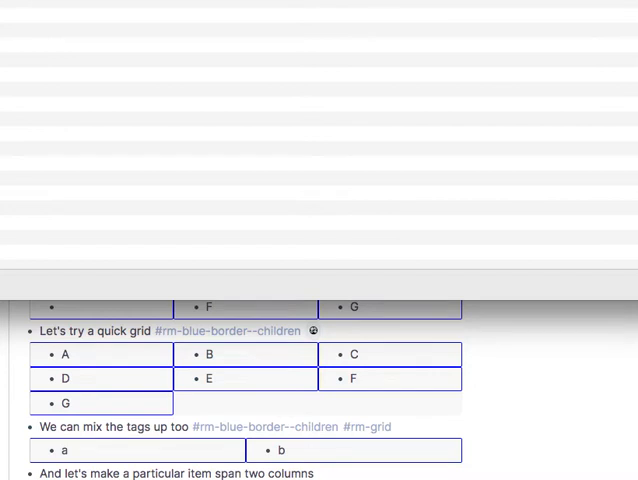
# Step: Insert the terminal screenshot from the upload dialog into the empty cell under Action
pyautogui.scroll(-3)
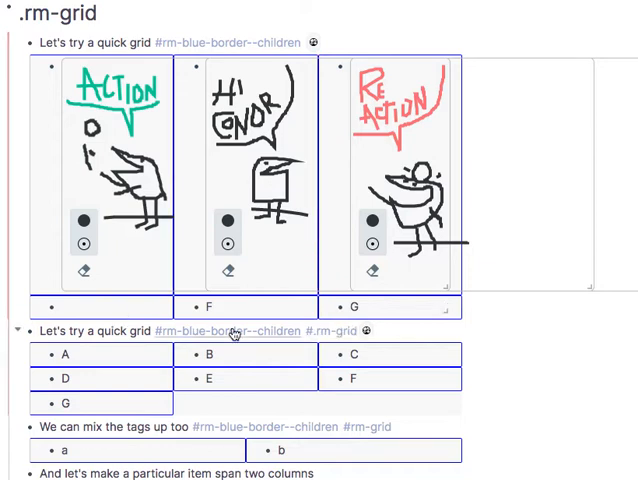
pyautogui.scroll(-3)
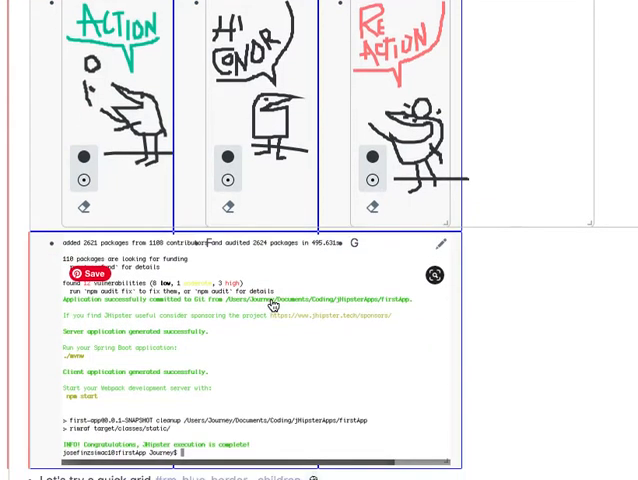
pyautogui.scroll(-3)
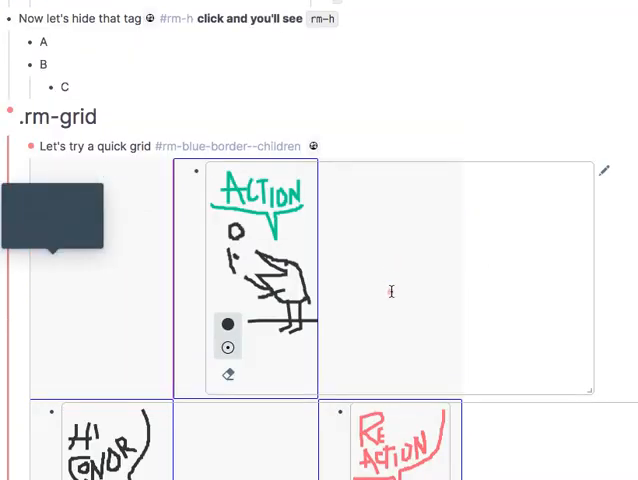
# Step: Move the screenshot cell to the grid's end, after F and G
pyautogui.scroll(-3)
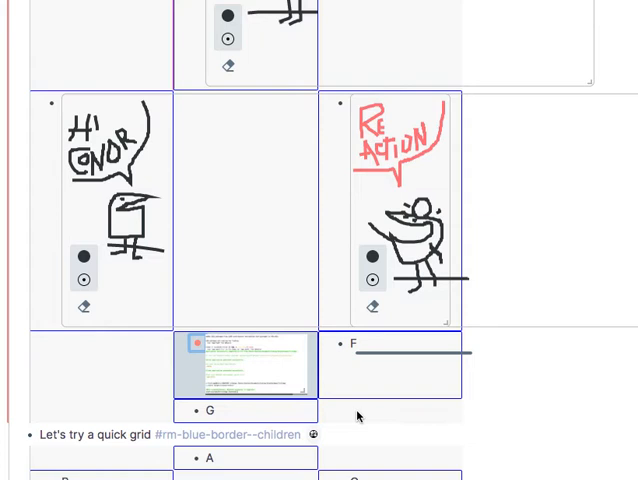
pyautogui.scroll(-3)
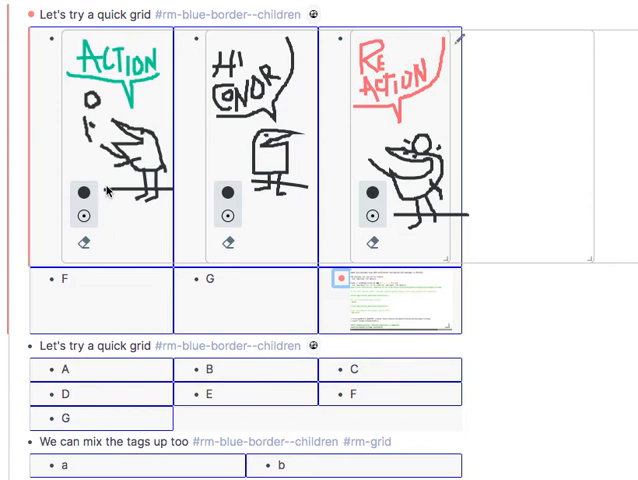
pyautogui.moveTo(109, 192)
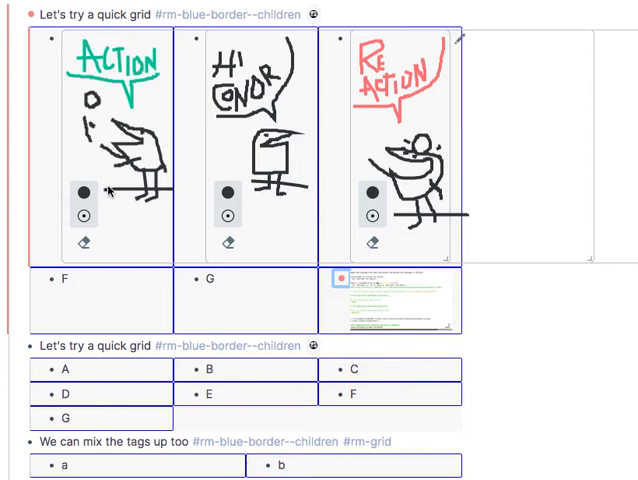
pyautogui.scroll(-3)
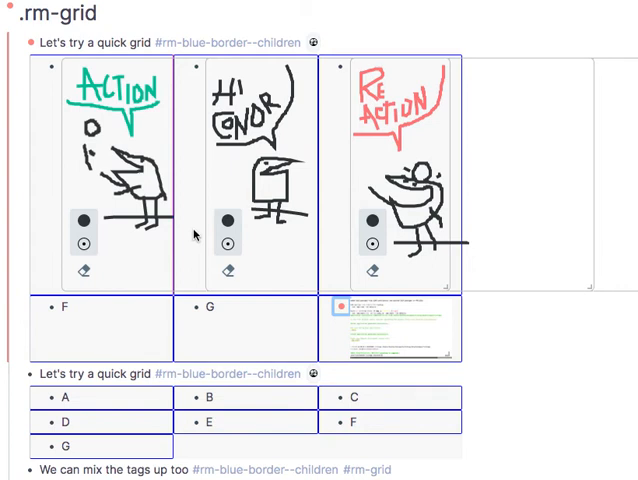
pyautogui.moveTo(196, 233)
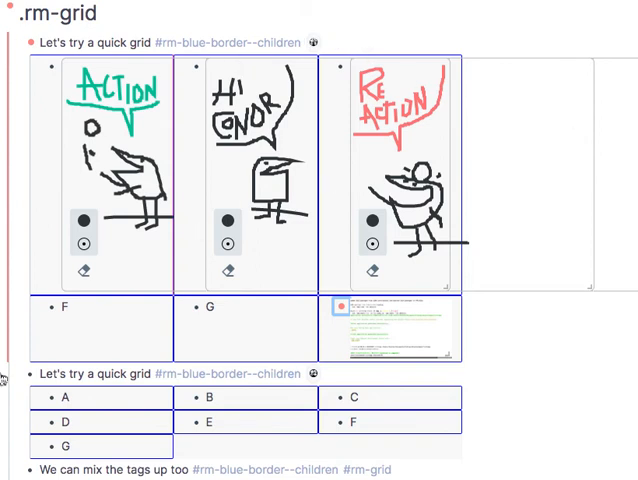
pyautogui.moveTo(240, 197)
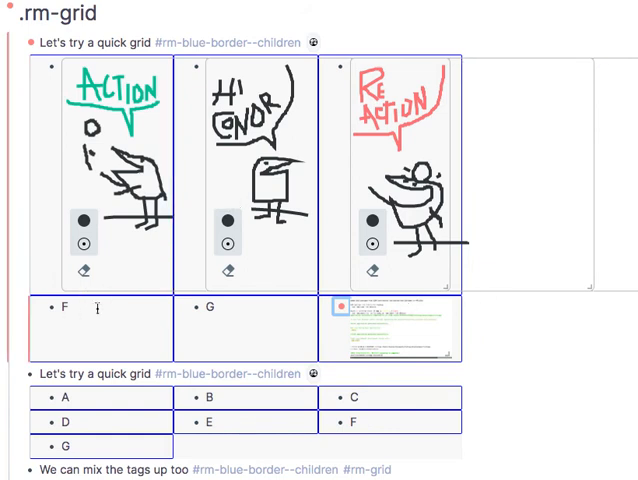
pyautogui.moveTo(112, 310)
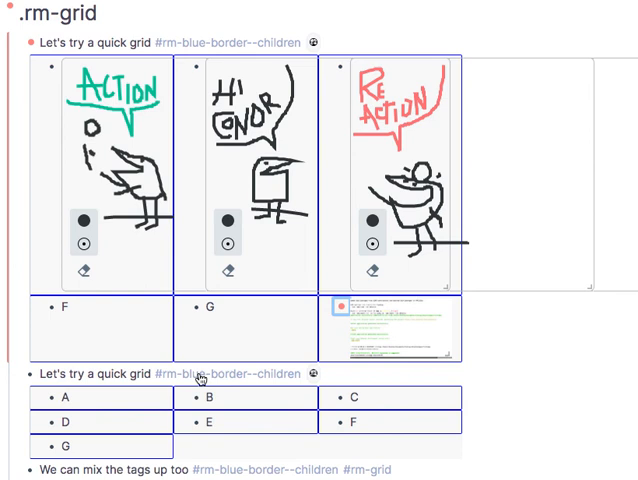
pyautogui.moveTo(200, 360)
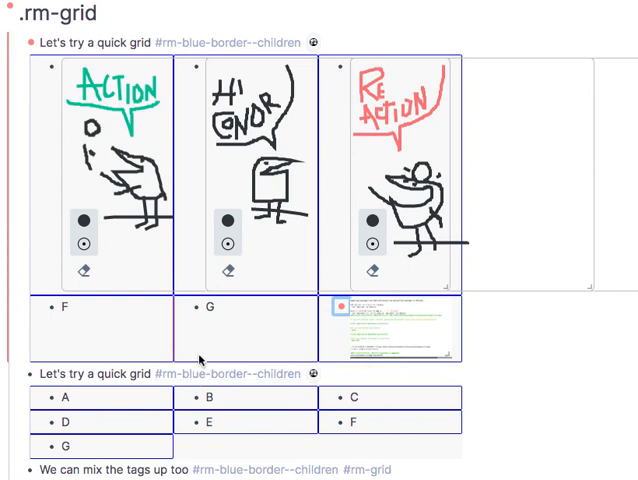